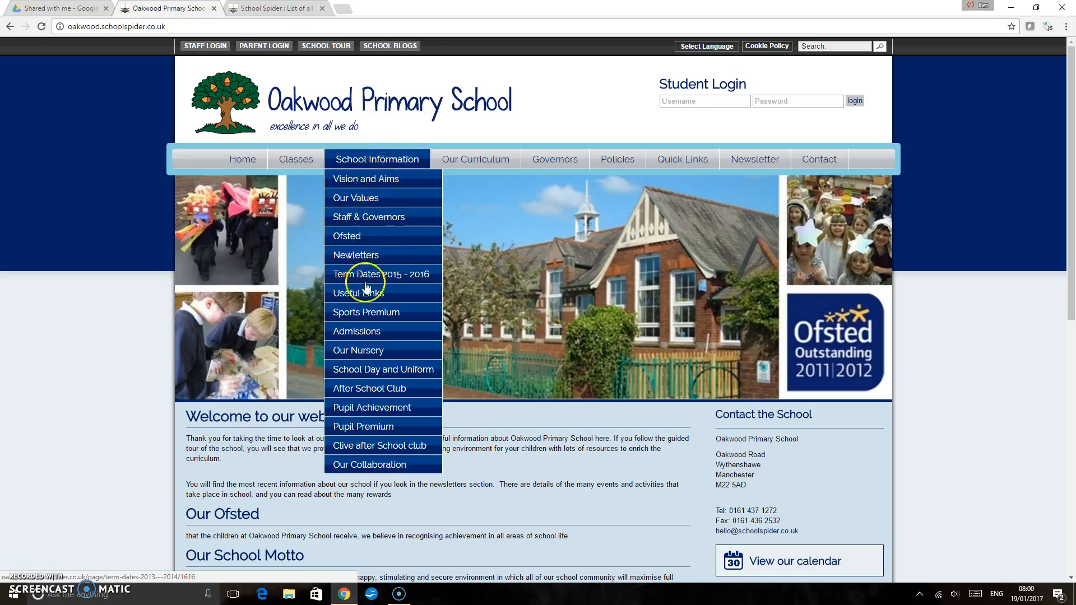
Navigate via School Information to the public Our Nursery page.
click(381, 274)
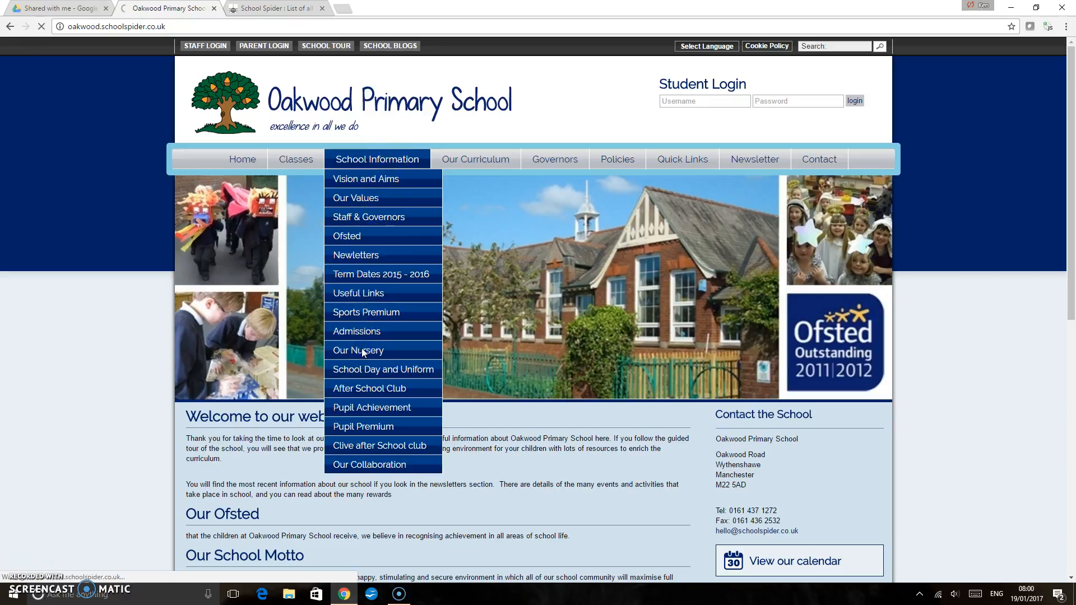
click(359, 350)
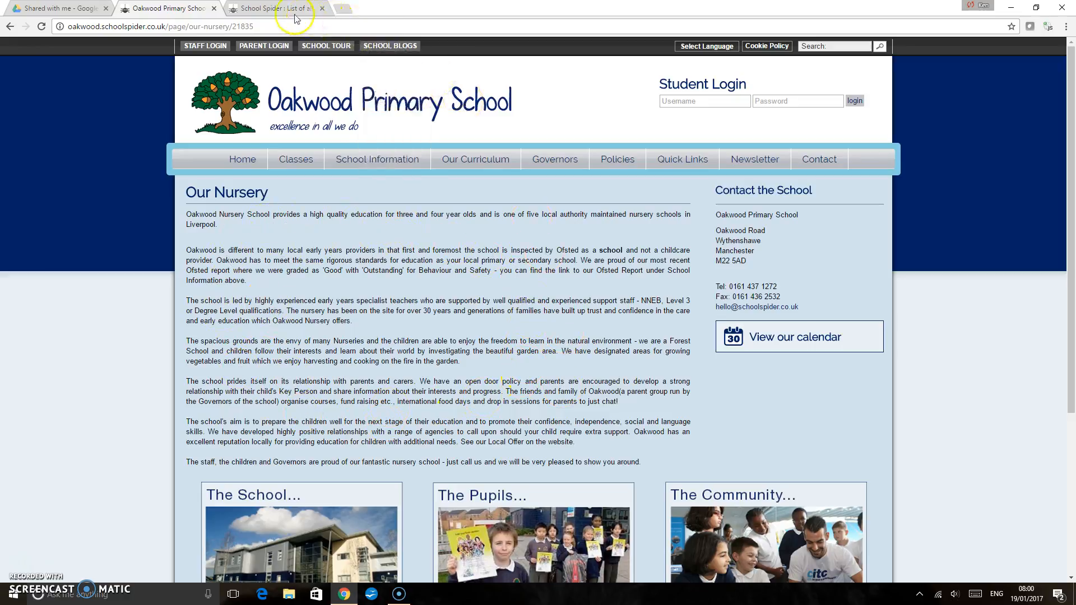
From the admin Manage website menu, list all pages and edit Our Nursery.
click(275, 8)
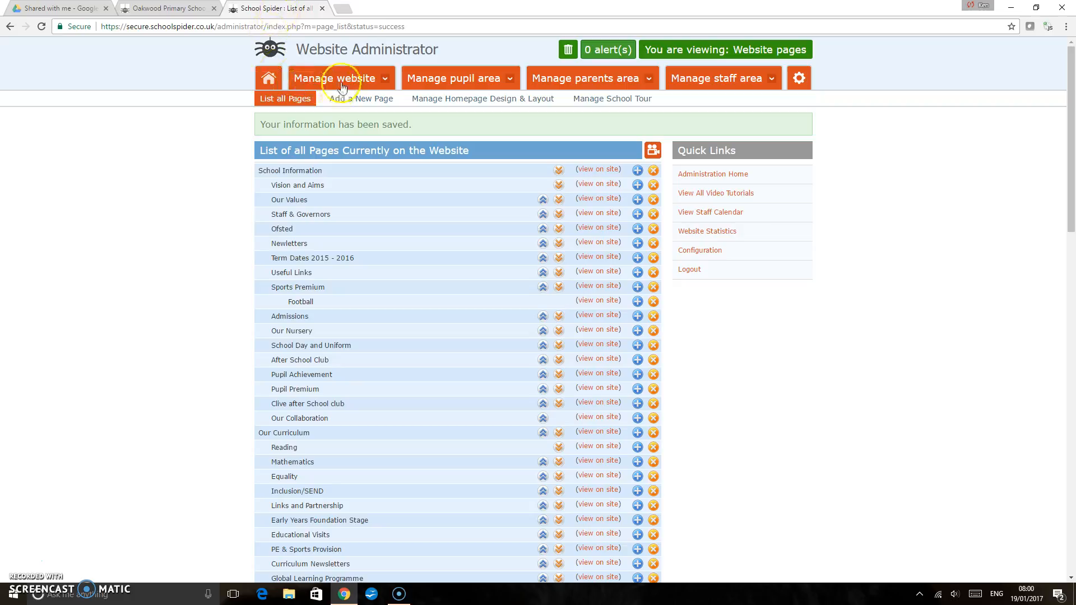
click(335, 77)
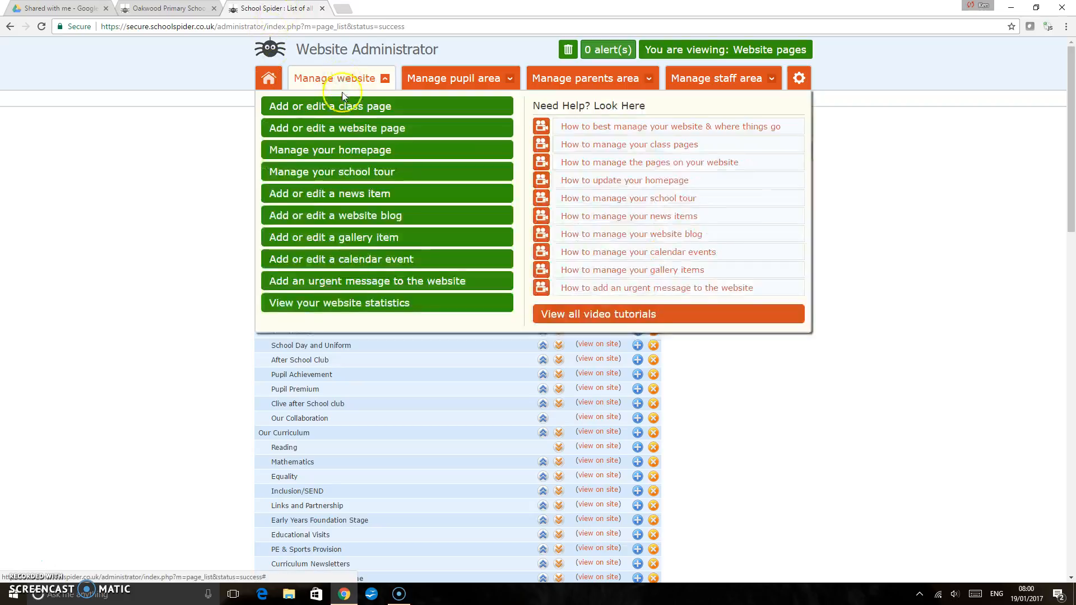
click(335, 78)
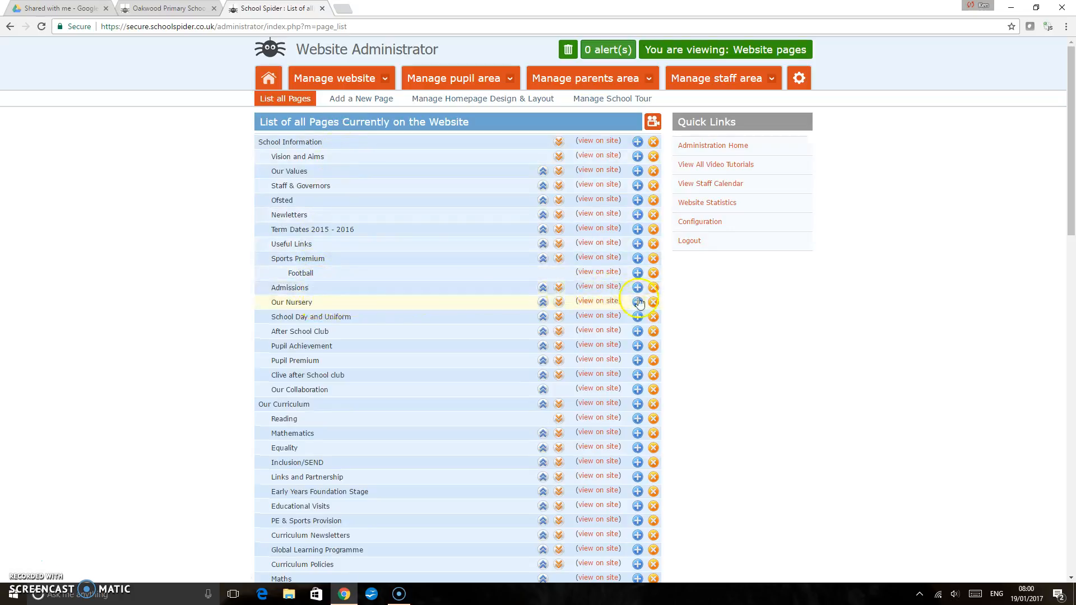
click(637, 301)
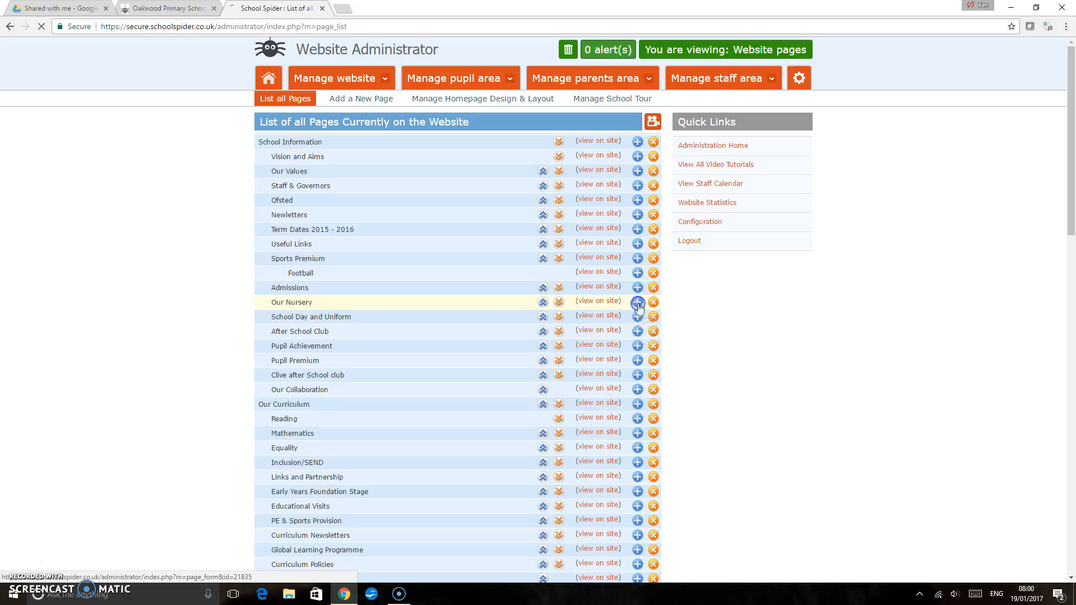
Add a blank line below the first paragraph and begin inserting an image there.
click(637, 304)
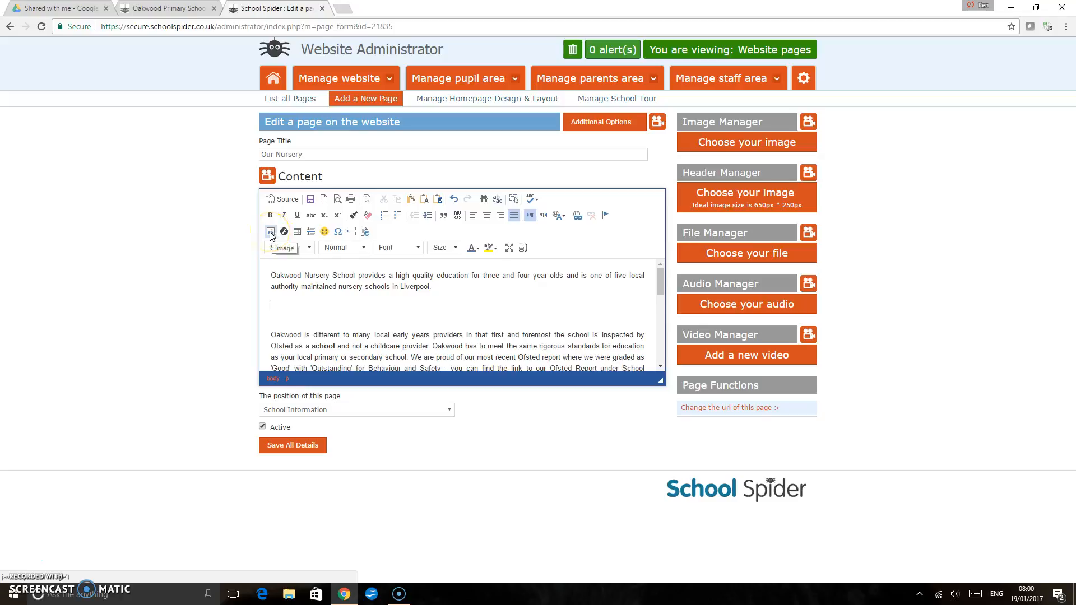
click(271, 231)
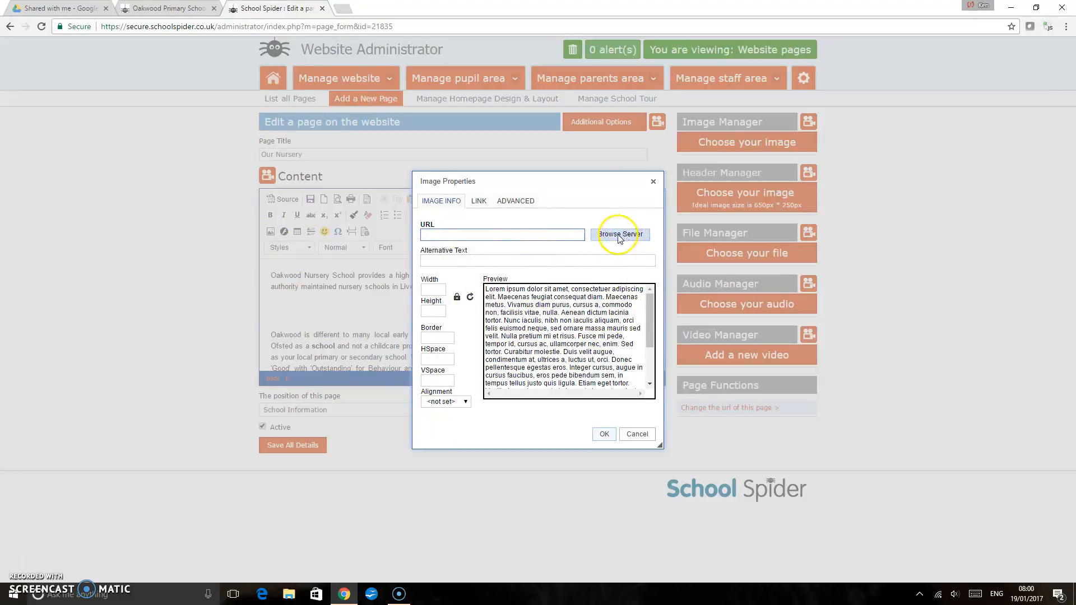
Browse the site's server files and start uploading a new image from the computer.
click(619, 235)
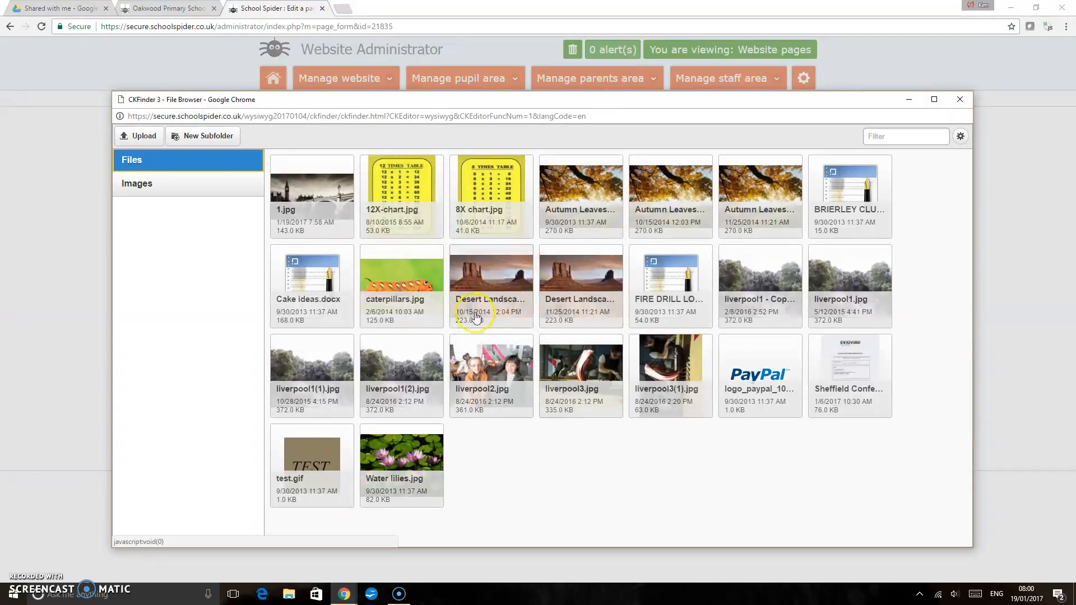
click(139, 136)
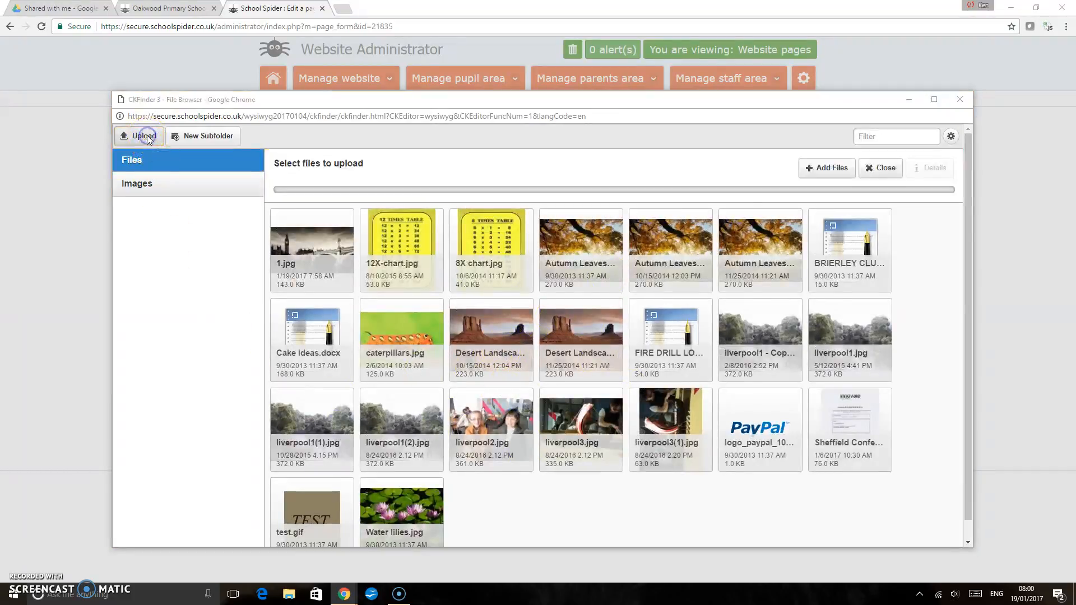
click(144, 135)
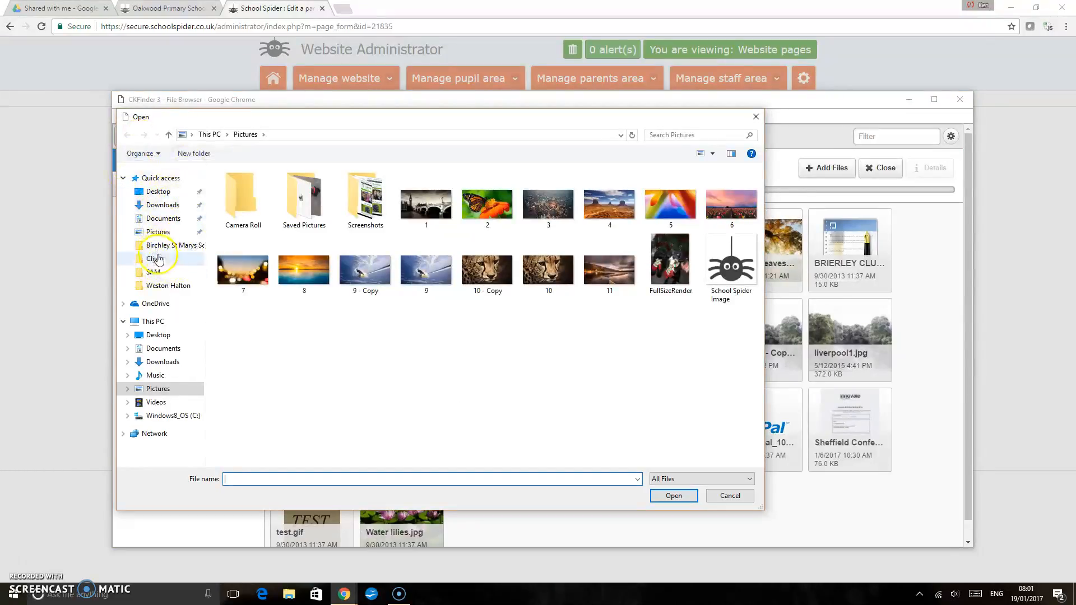
Upload image 1, the Big Ben bridge photo, from the Pictures folder.
click(158, 231)
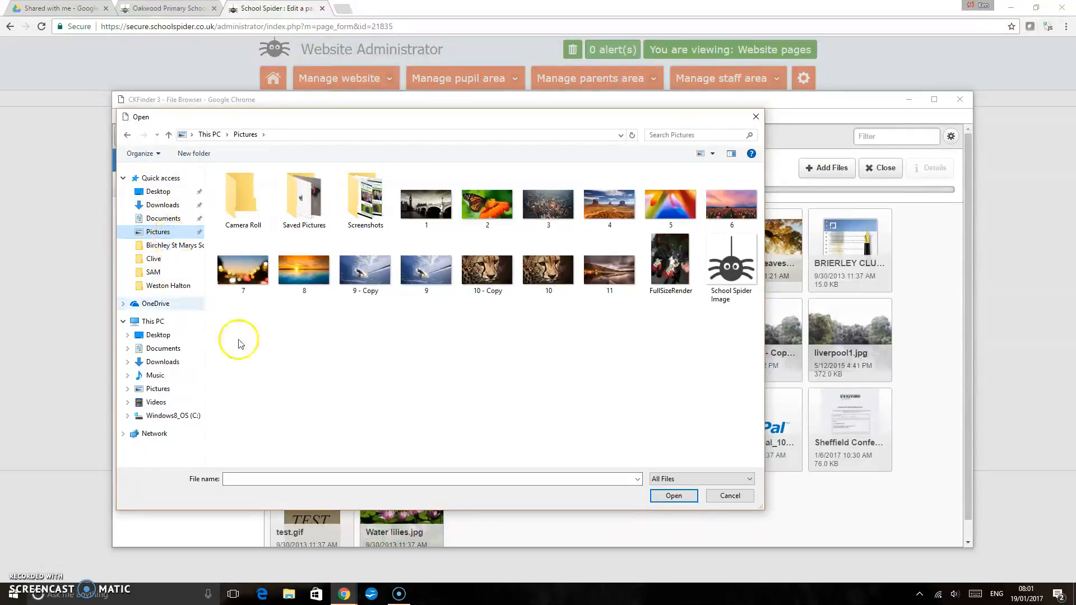
click(426, 204)
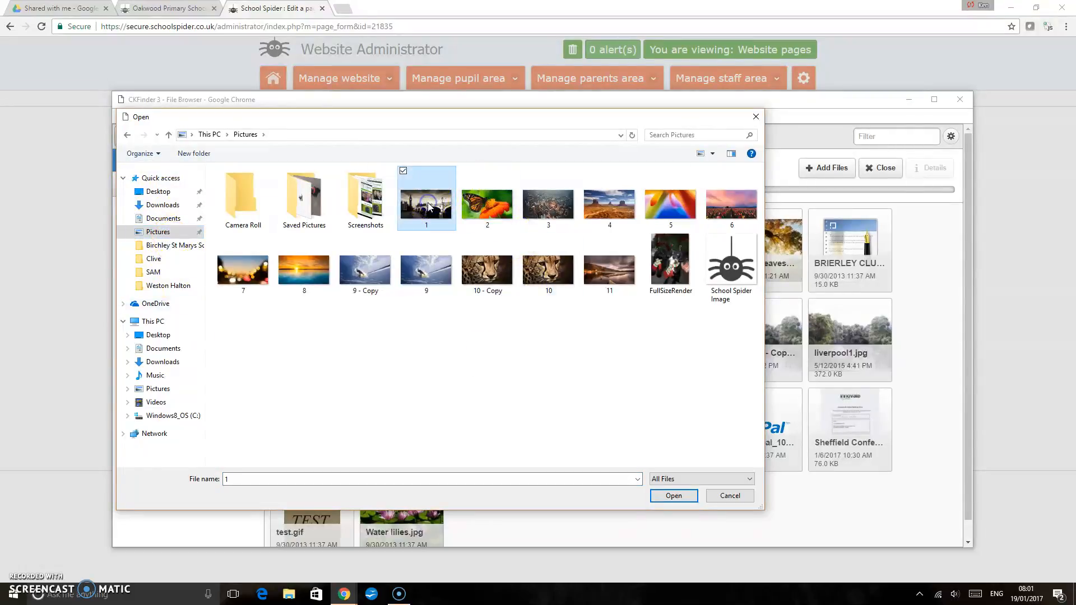
click(674, 495)
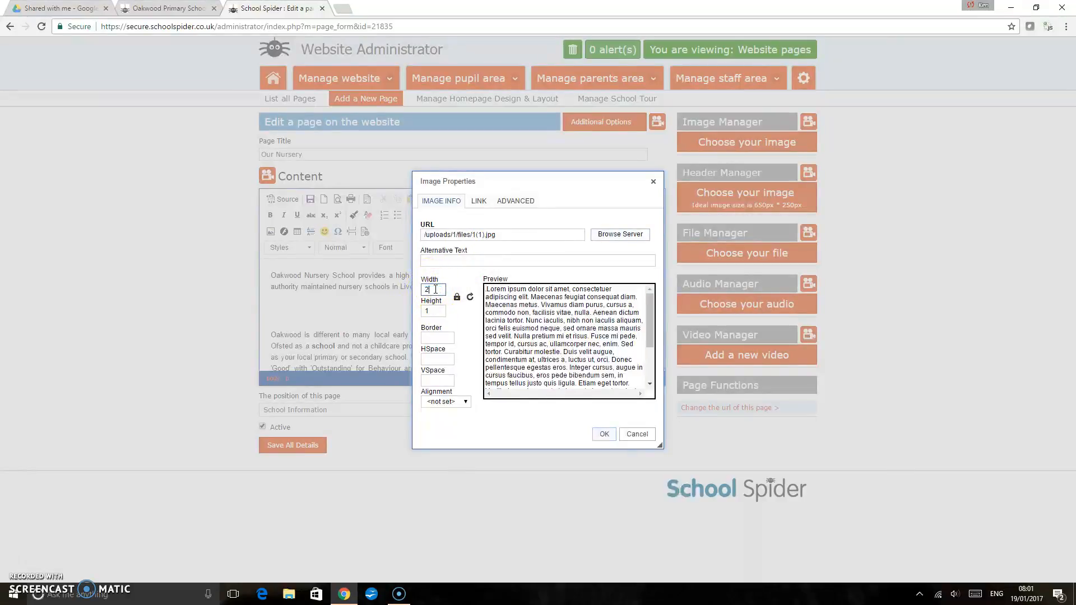
Size the Big Ben photo to 250 by 150, insert it and save all page details.
text(50)
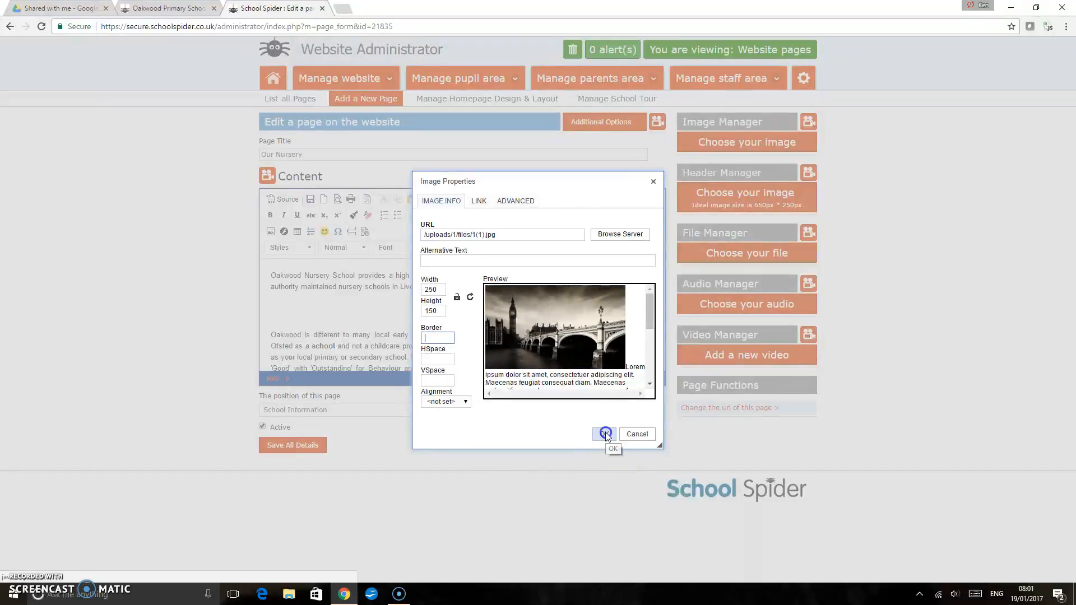
click(603, 435)
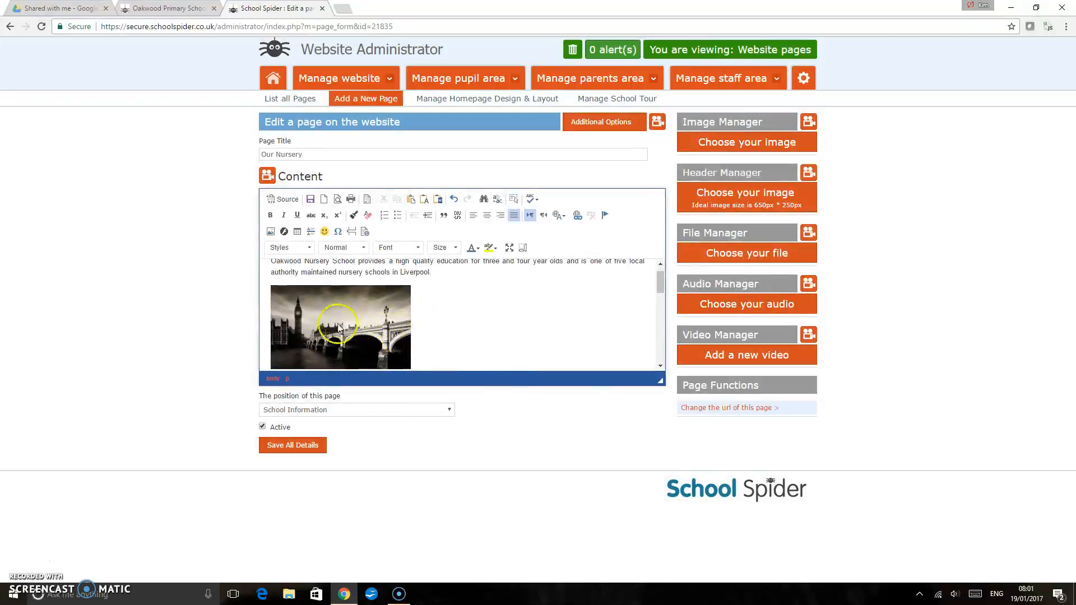
mouse_move(381, 330)
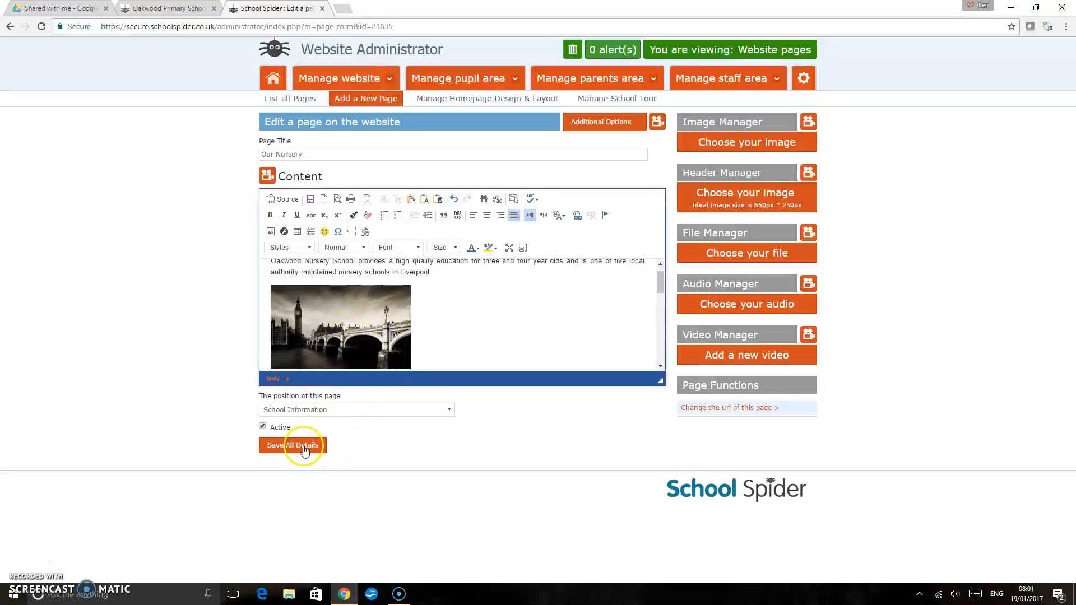
click(293, 445)
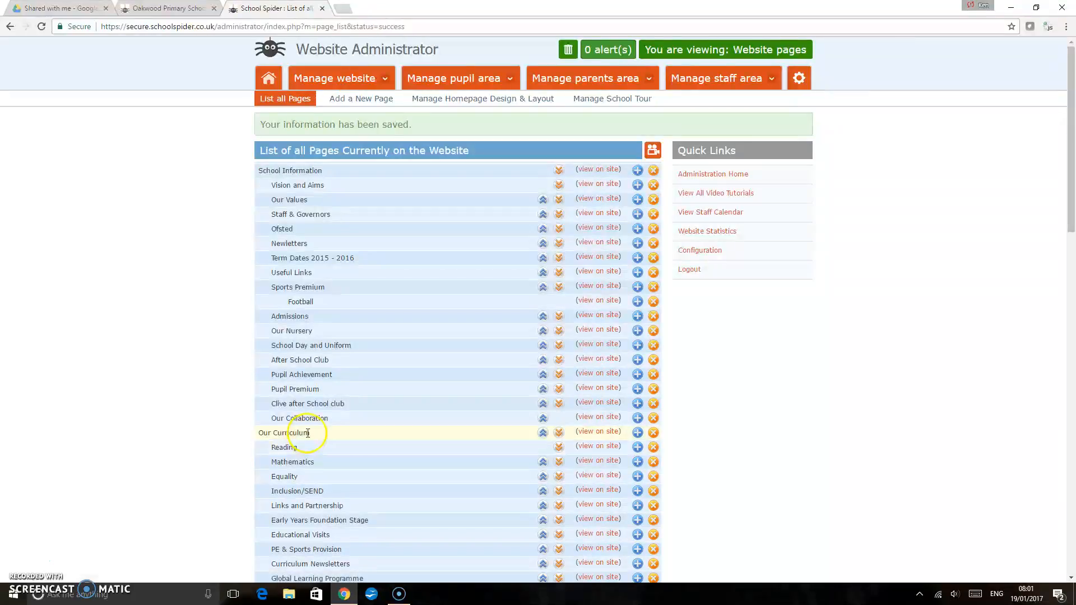
Reload the public Oakwood Primary School tab to show the new Big Ben photo.
click(165, 8)
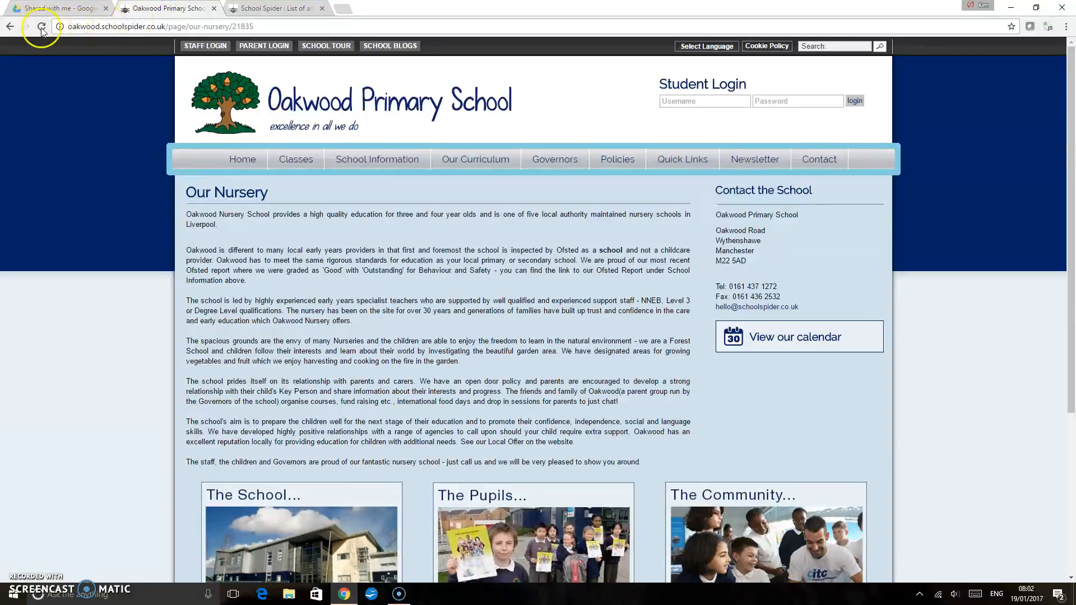
click(41, 26)
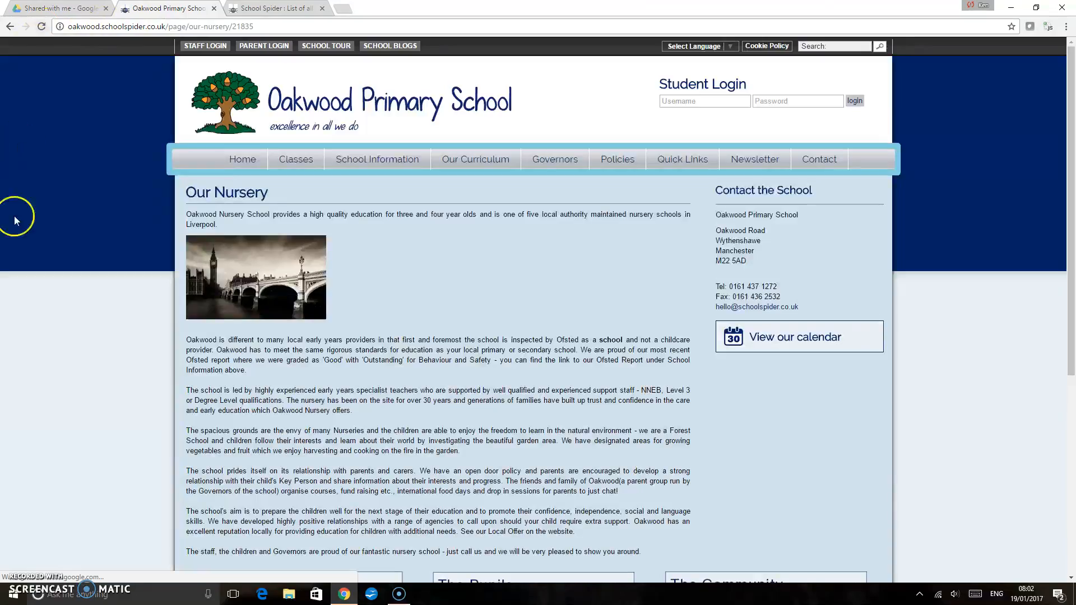
mouse_move(336, 277)
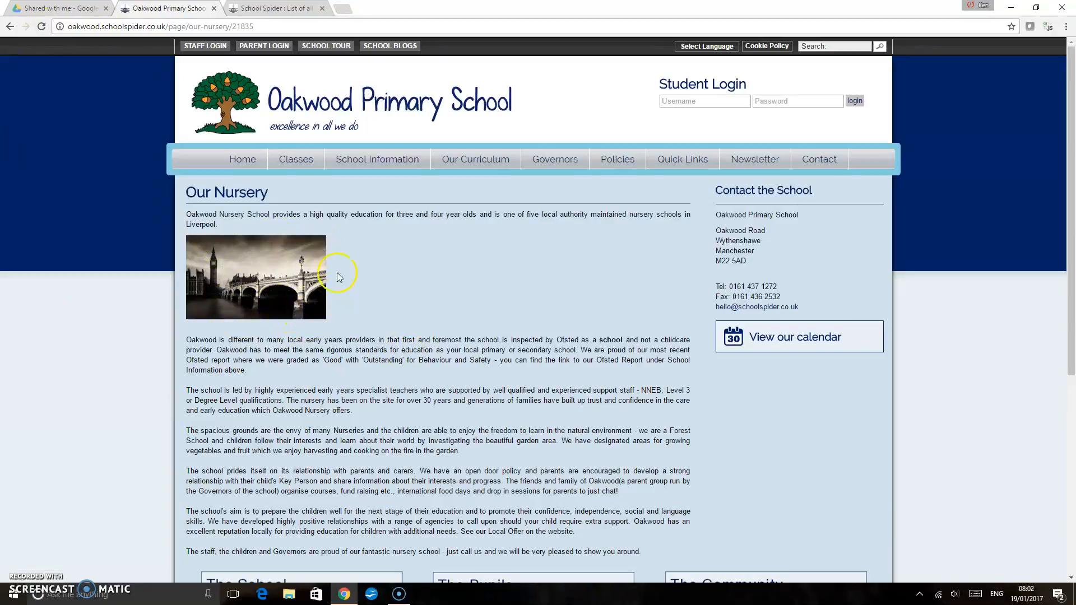
mouse_move(336, 304)
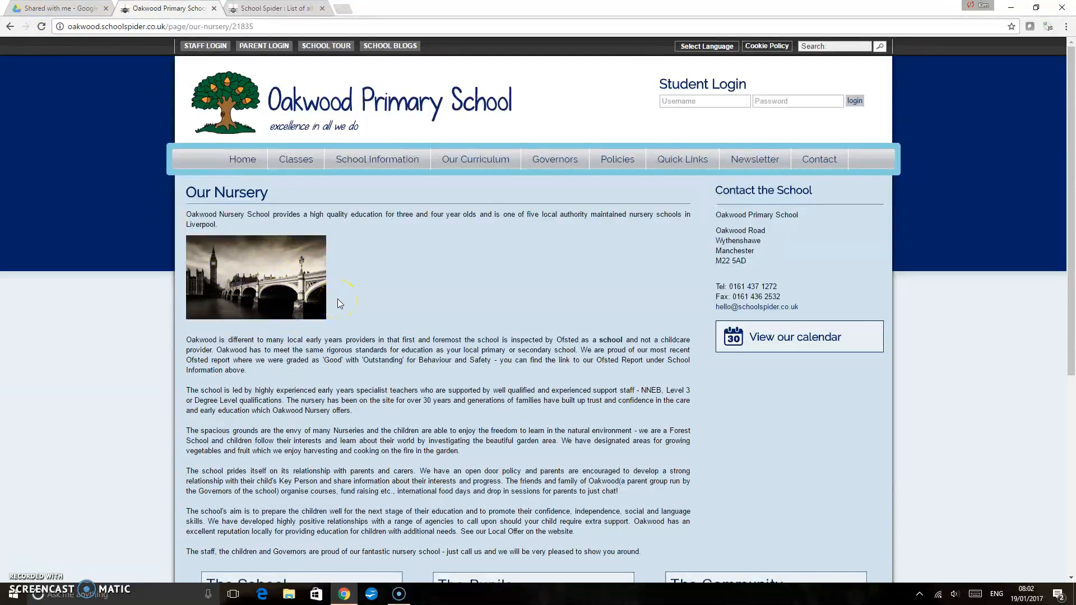